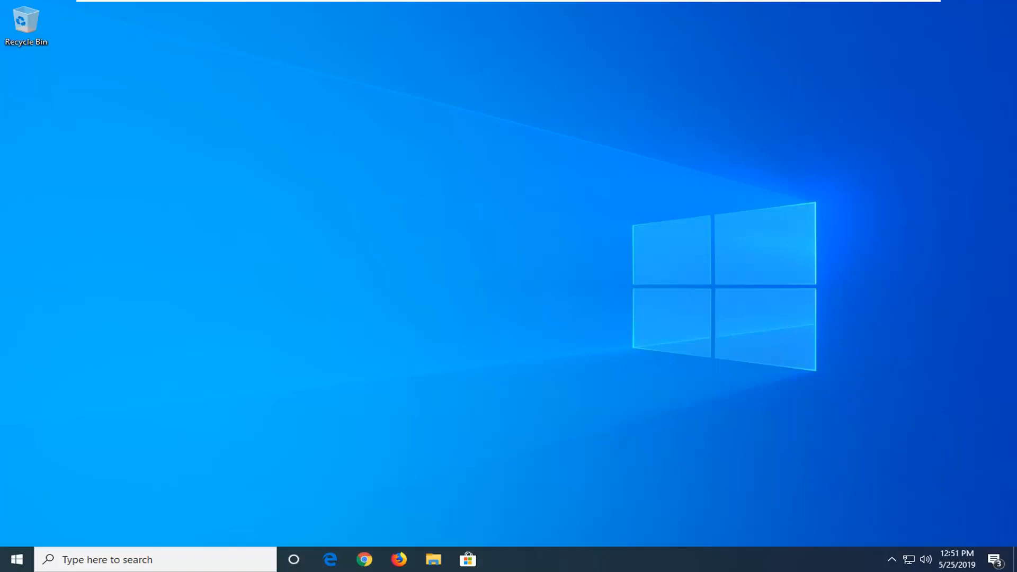
Bring up the Start menu with its app list and tiles.
left_click(15, 560)
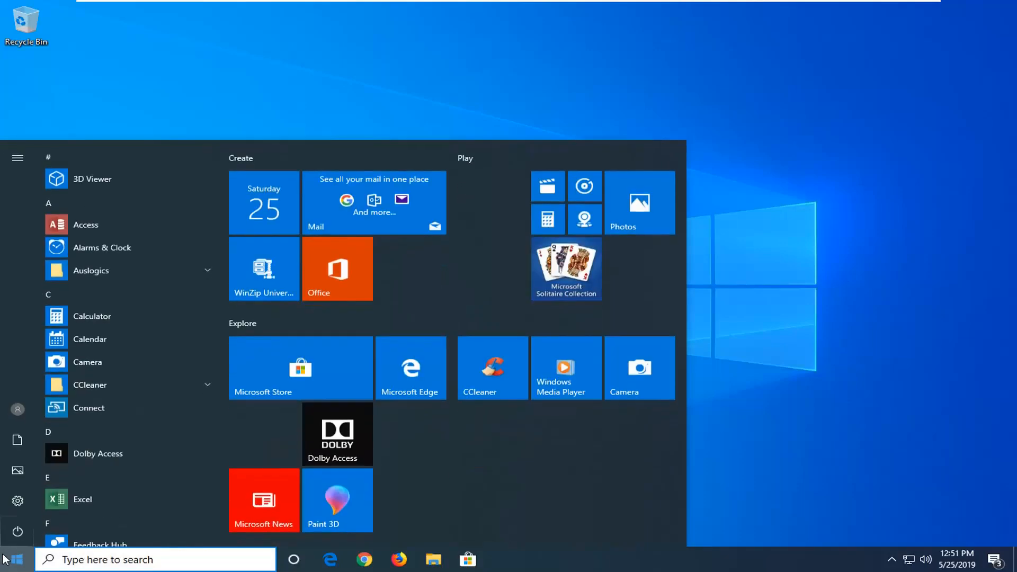
Search the Start menu for 'device m' to surface Device Manager as best match.
type("device manager")
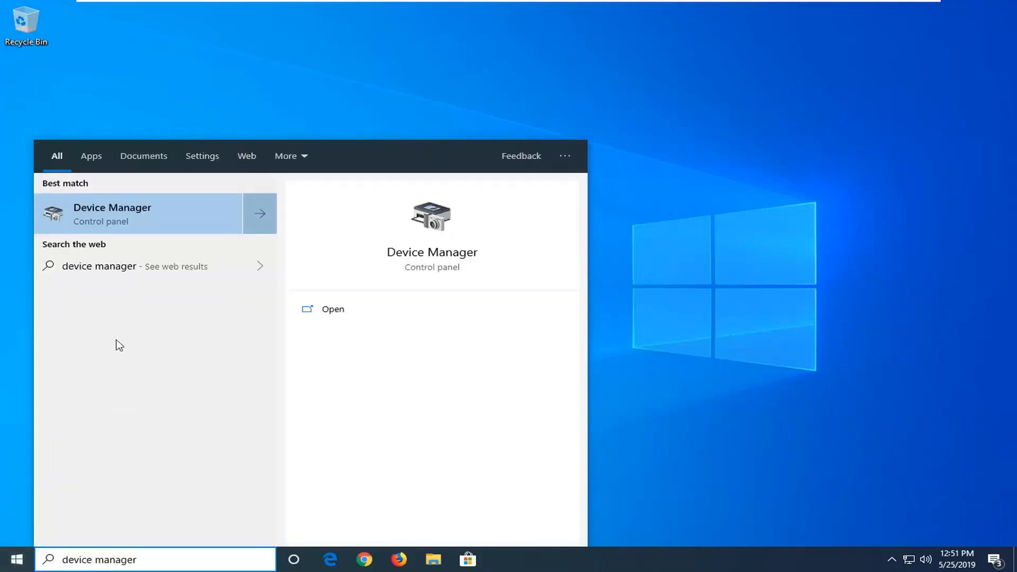
mouse_move(130, 223)
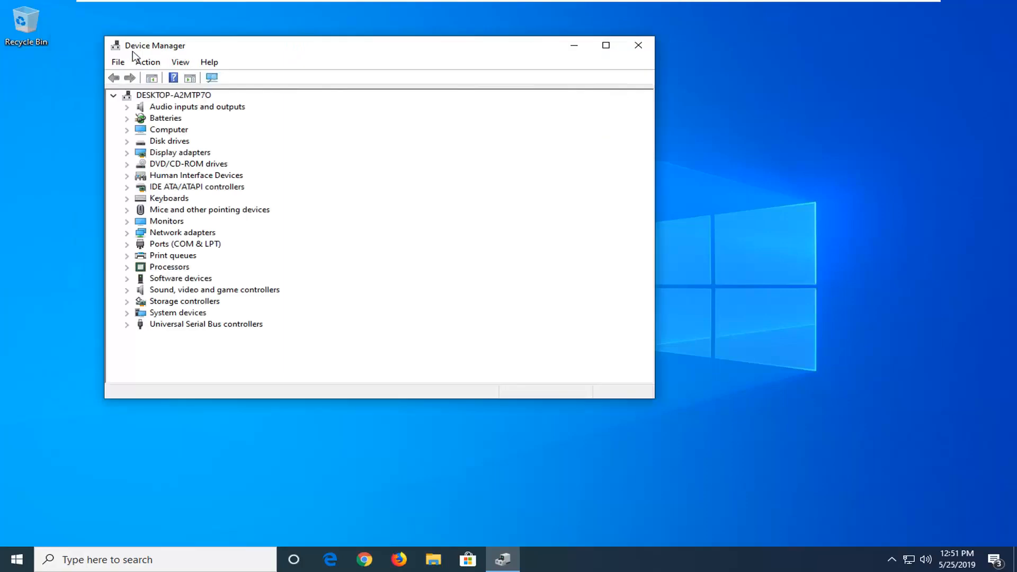
Enable Show hidden devices from the View menu, then select the Network adapters category.
left_click(180, 62)
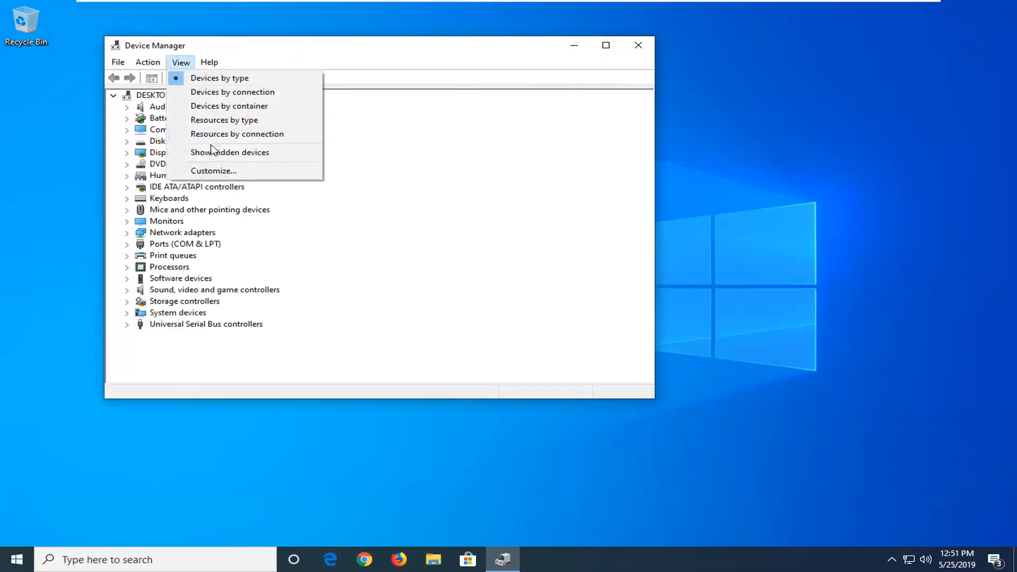
left_click(228, 152)
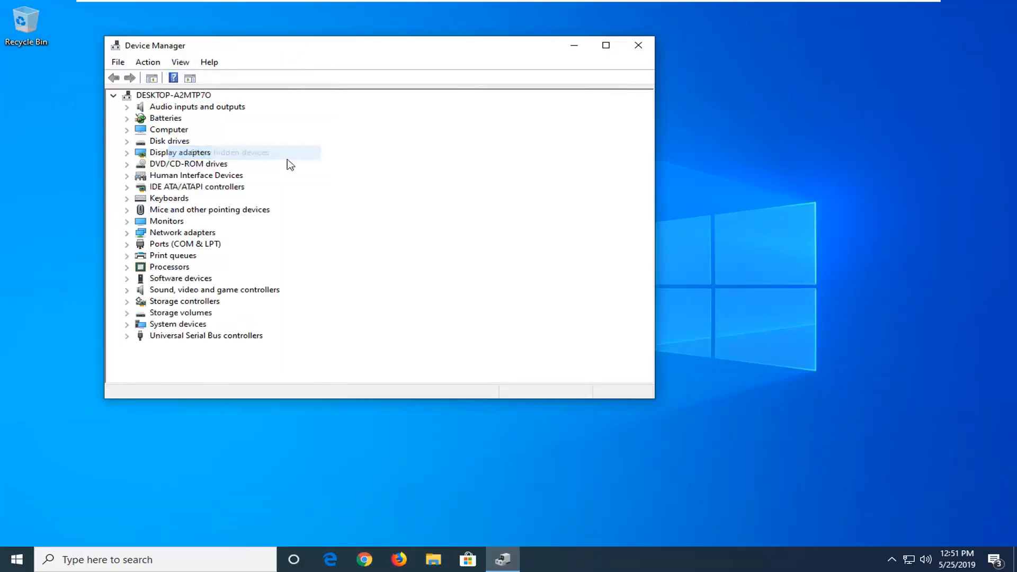
mouse_move(289, 165)
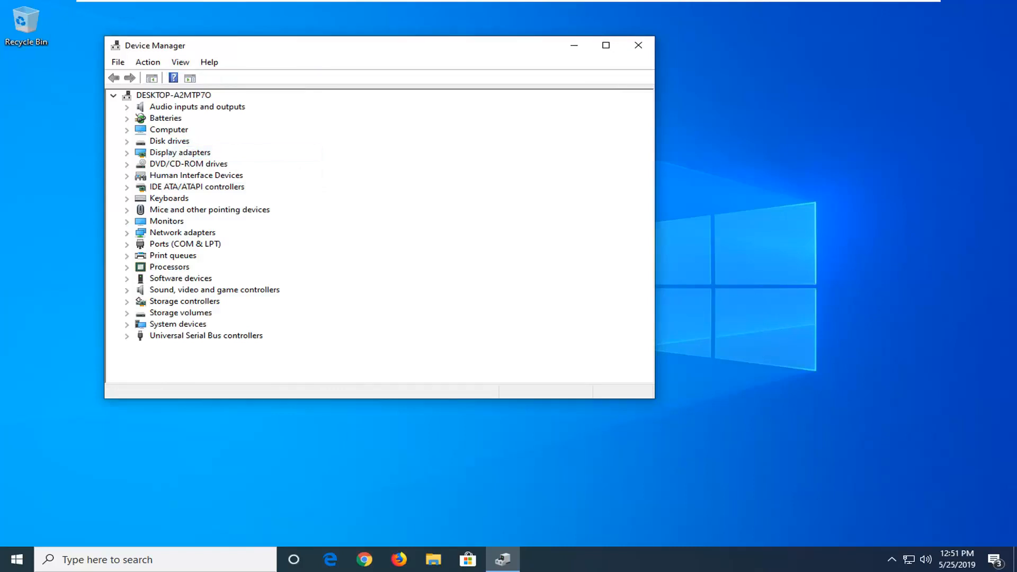
mouse_move(349, 356)
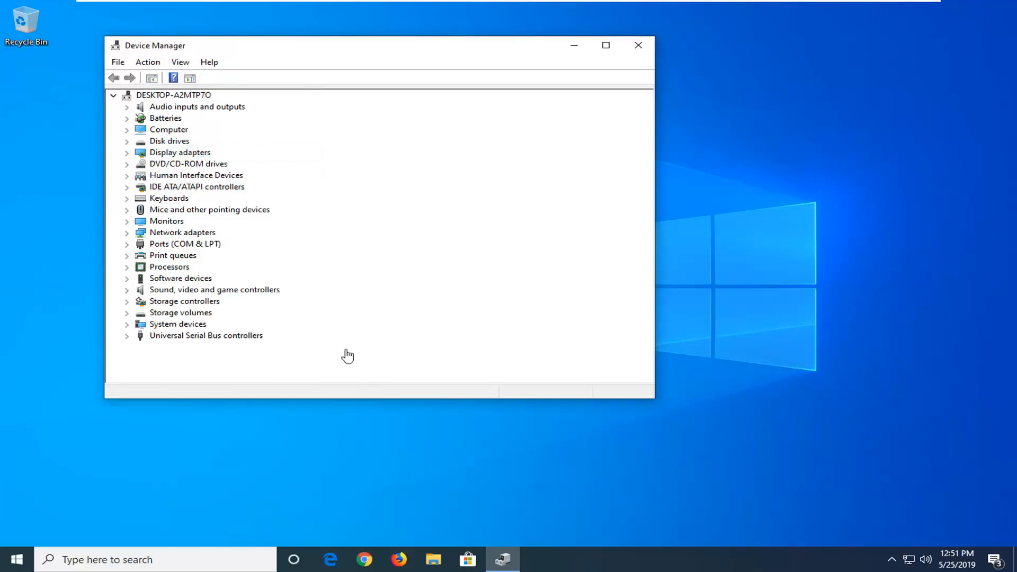
left_click(182, 232)
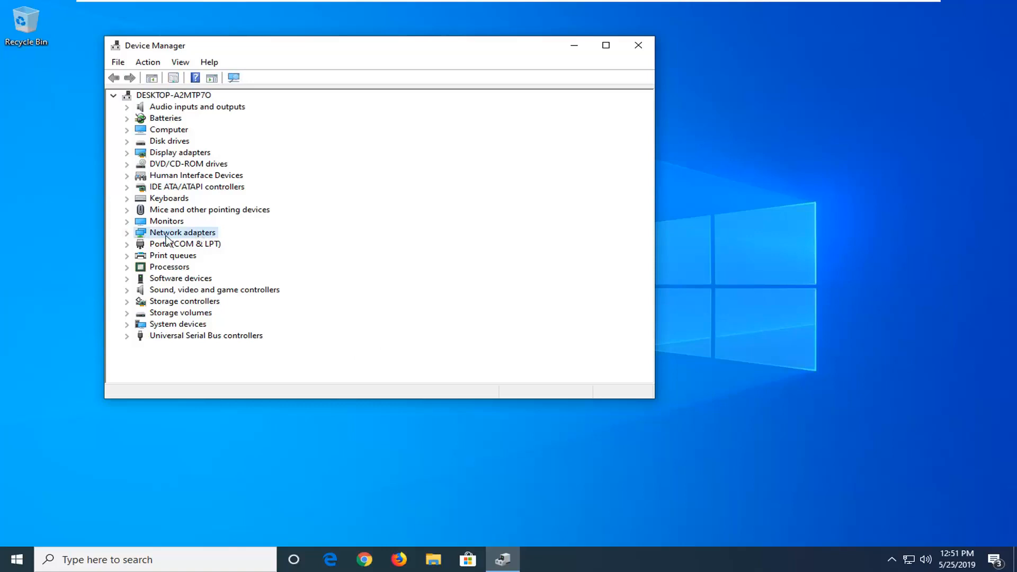
Expand Network adapters and bring up the context menu for WAN Miniport (PPPOE).
left_click(127, 232)
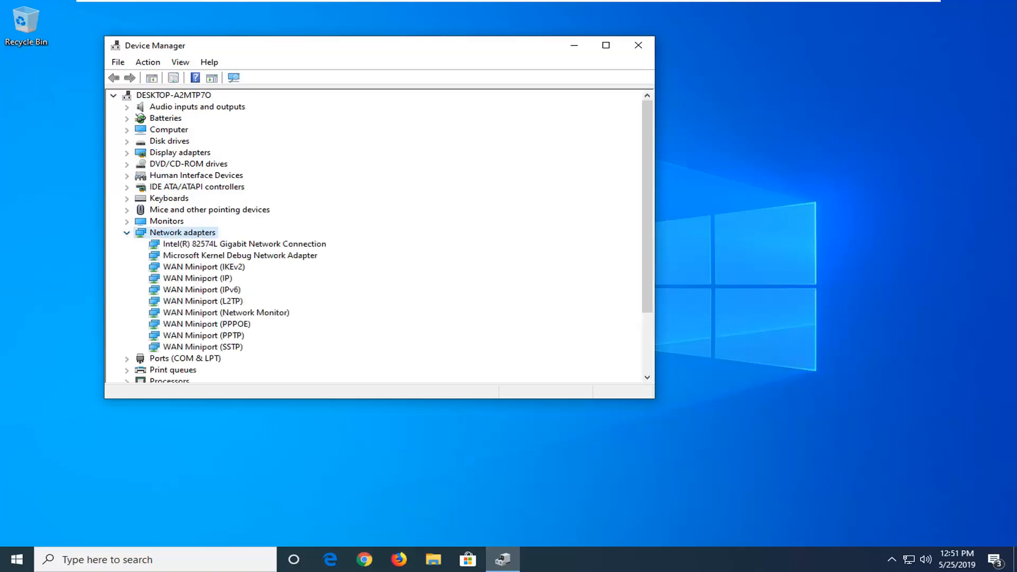
mouse_move(313, 318)
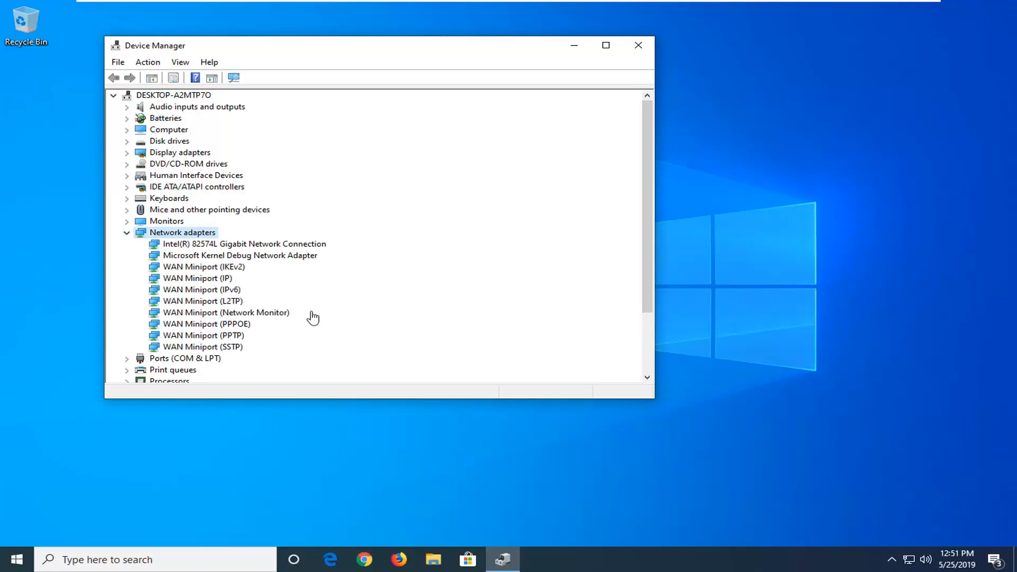
left_click(207, 324)
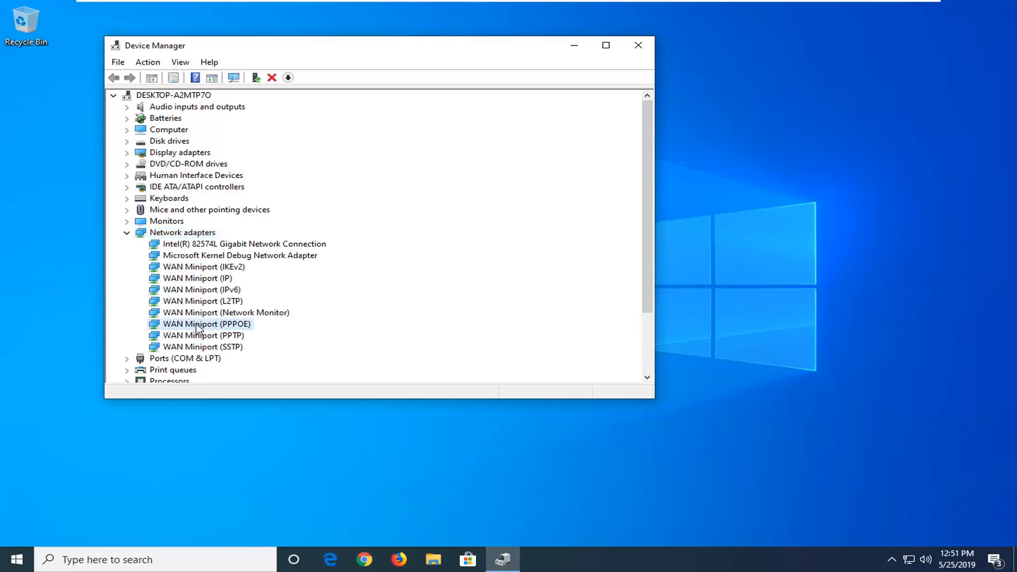
right_click(206, 324)
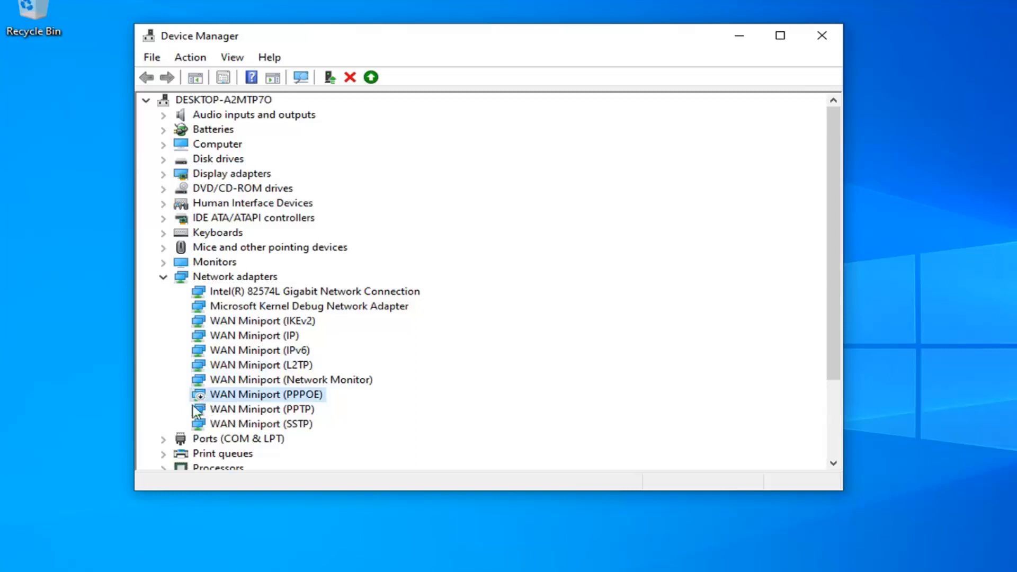
mouse_move(201, 401)
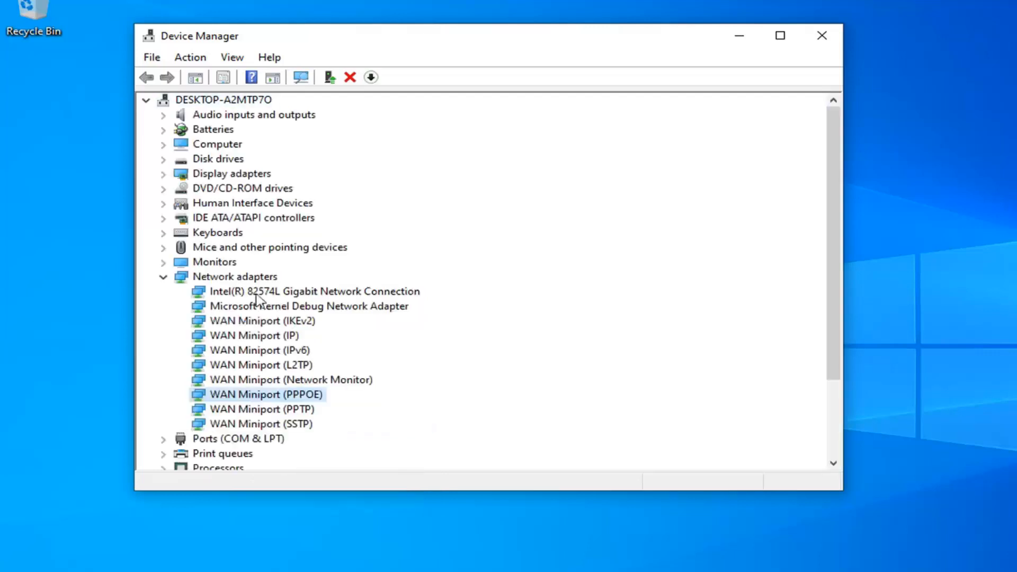
Confirm the Intel gigabit and WAN Miniport (IPv6) adapters are enabled, then close Device Manager.
left_click(314, 291)
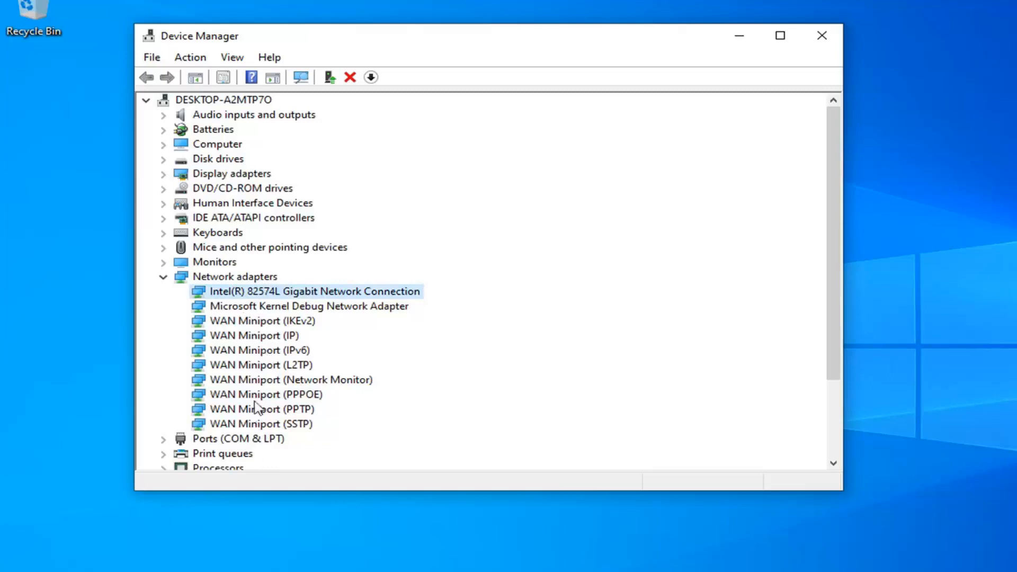
mouse_move(242, 322)
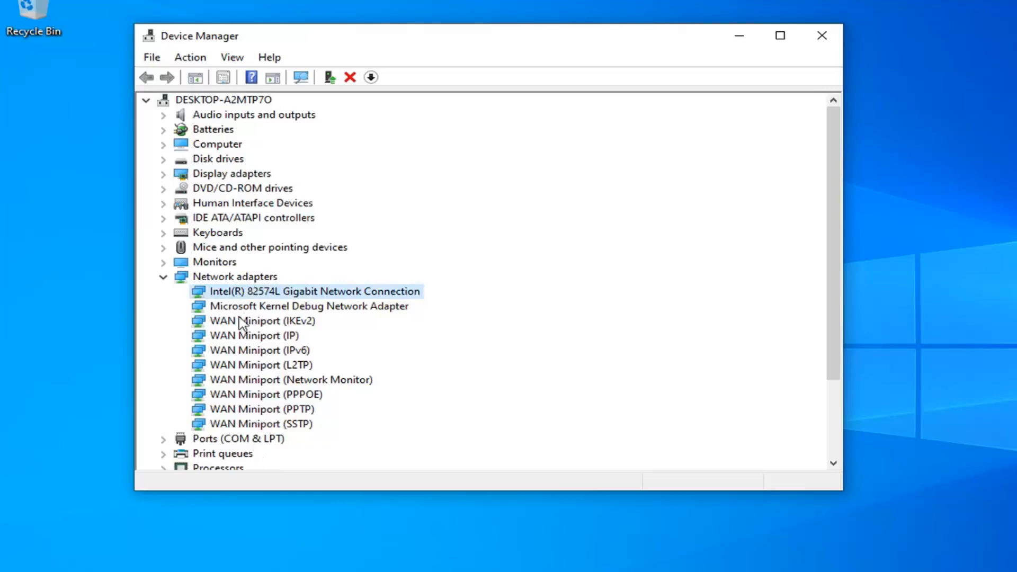
left_click(258, 350)
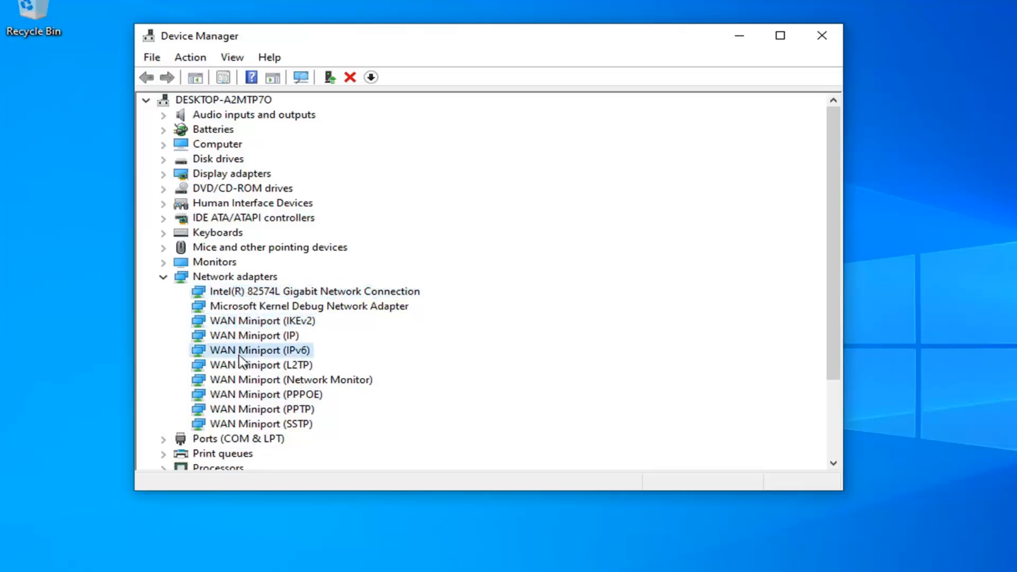
left_click(314, 291)
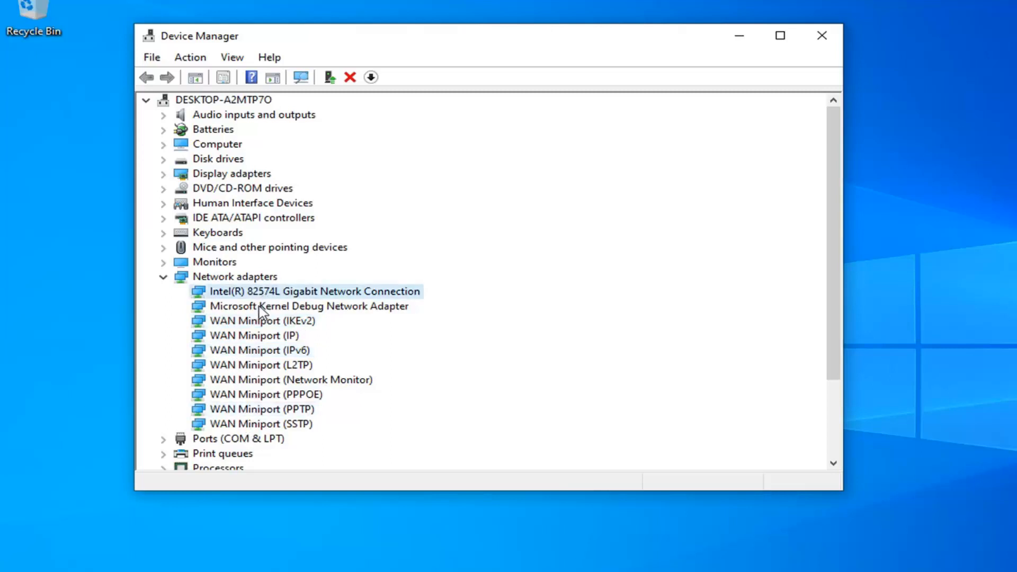
mouse_move(243, 385)
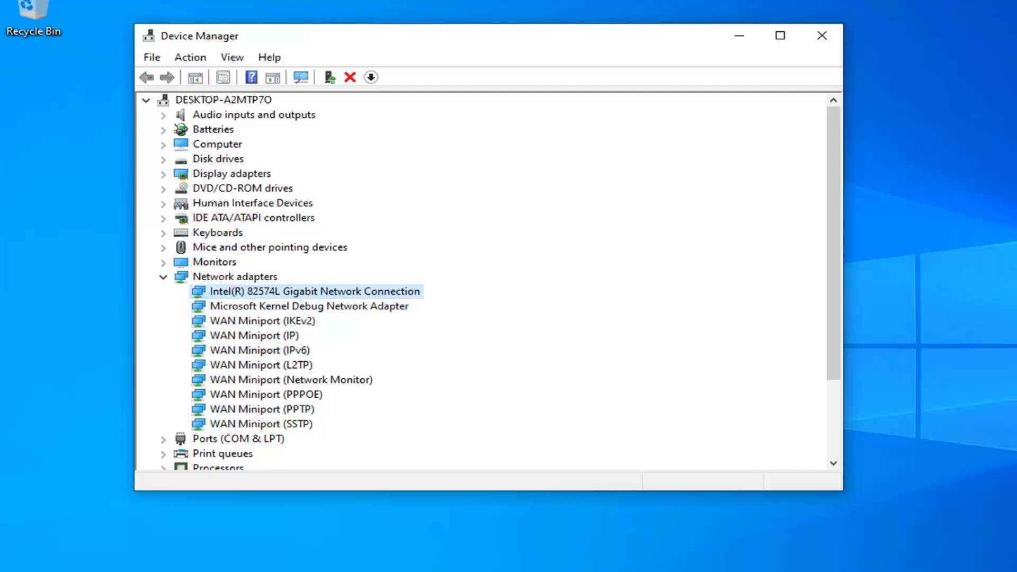
left_click(822, 35)
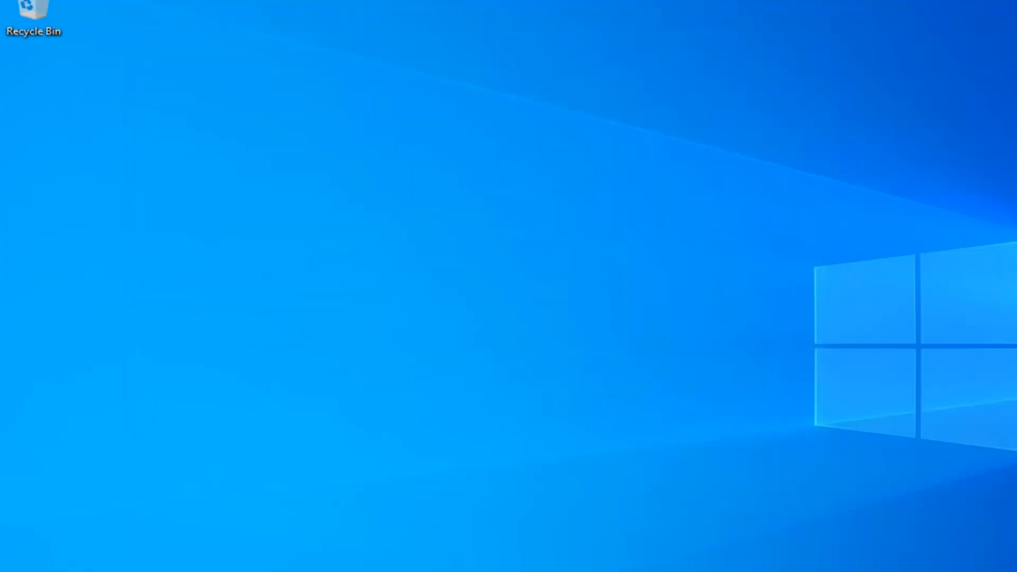